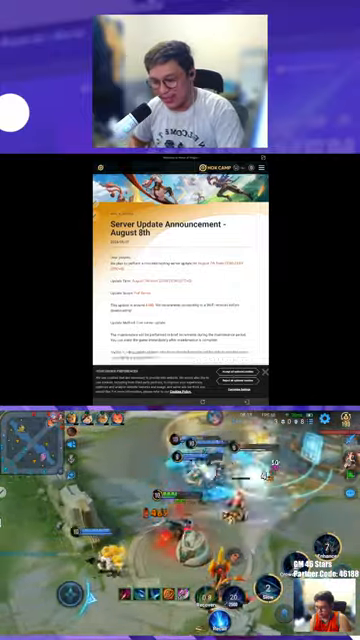
pyautogui.scroll(-3)
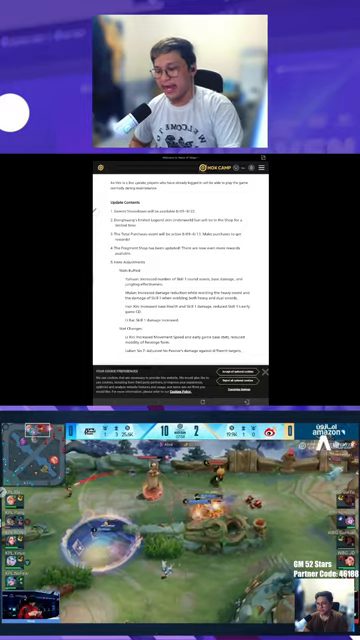
pyautogui.scroll(-3)
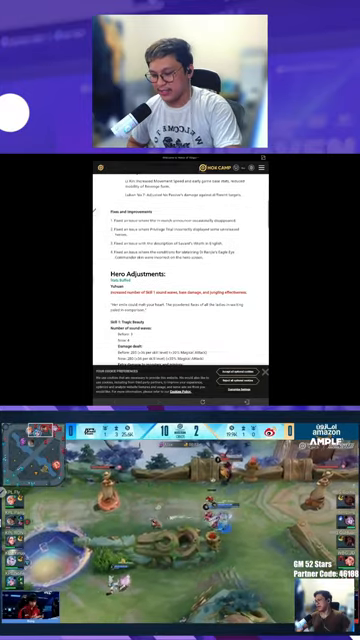
pyautogui.scroll(-3)
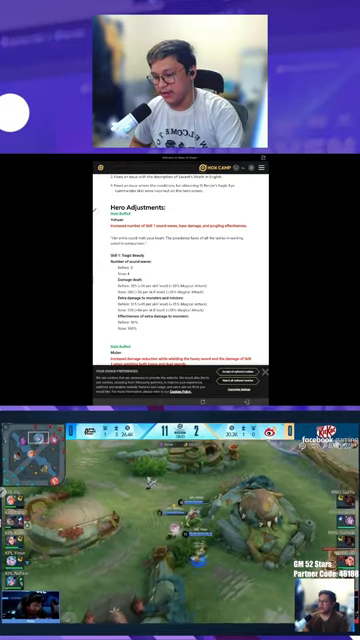
pyautogui.scroll(-3)
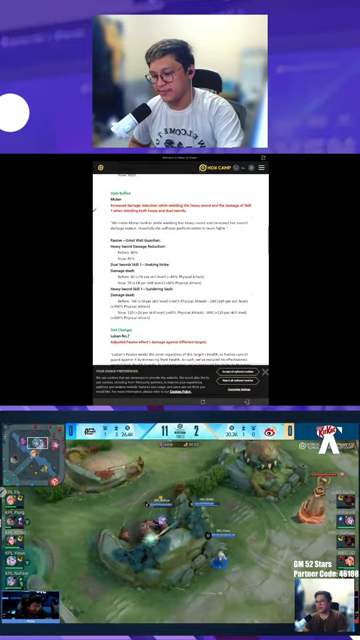
pyautogui.scroll(-3)
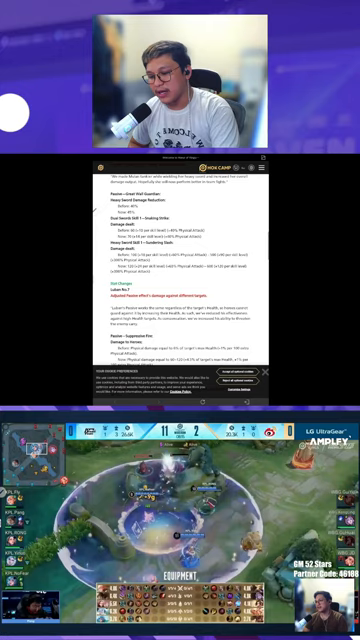
pyautogui.scroll(-3)
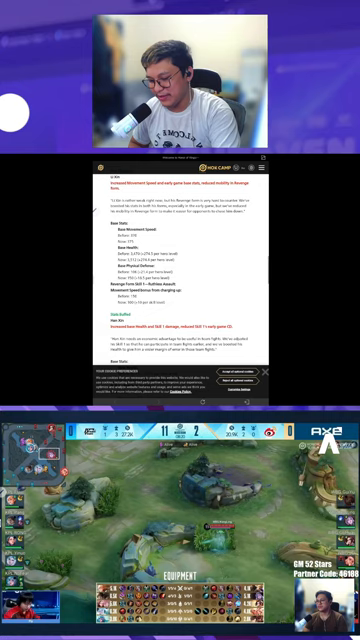
pyautogui.scroll(-3)
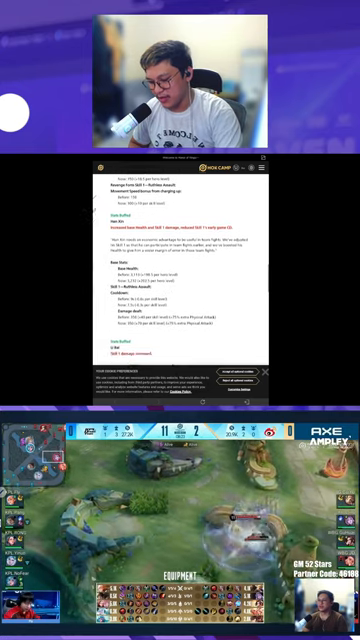
pyautogui.scroll(-3)
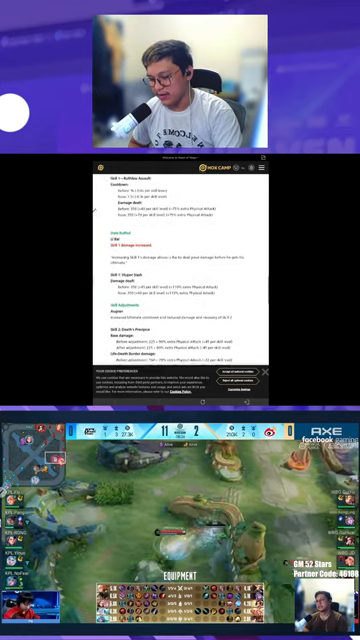
pyautogui.scroll(-3)
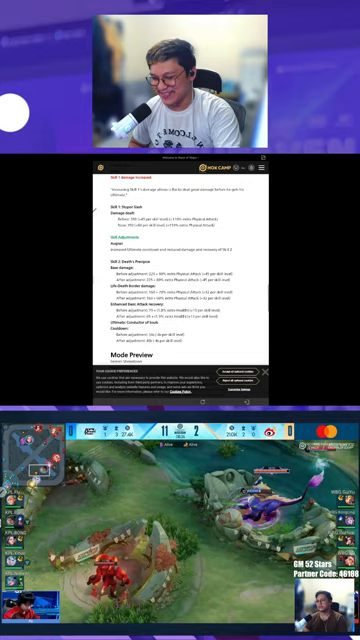